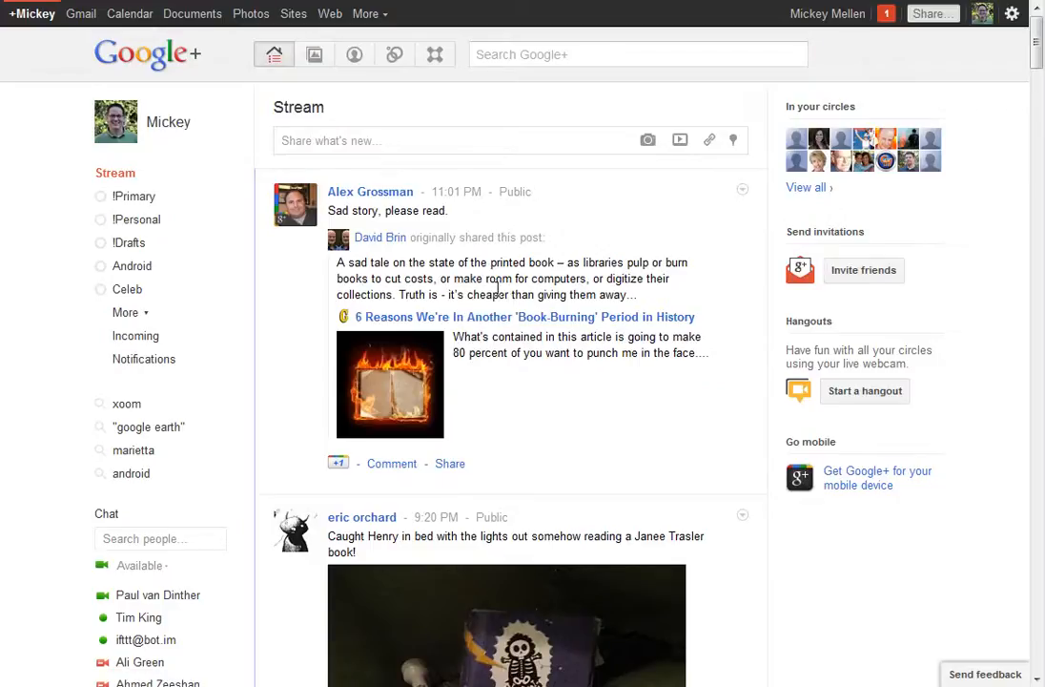
mouse_move(729, 208)
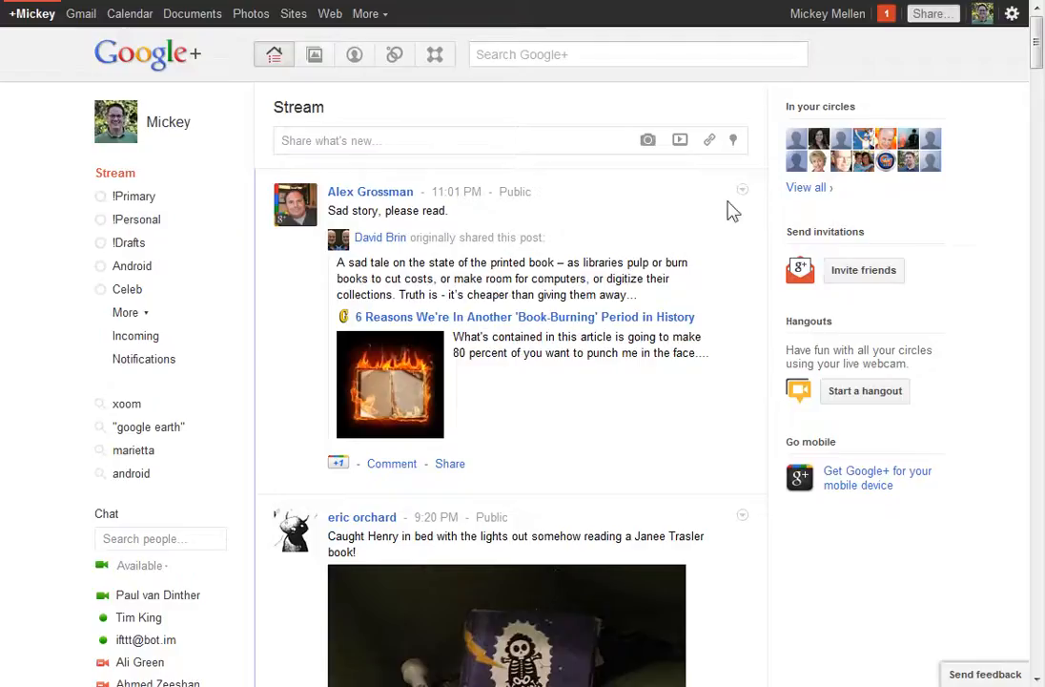
left_click(742, 190)
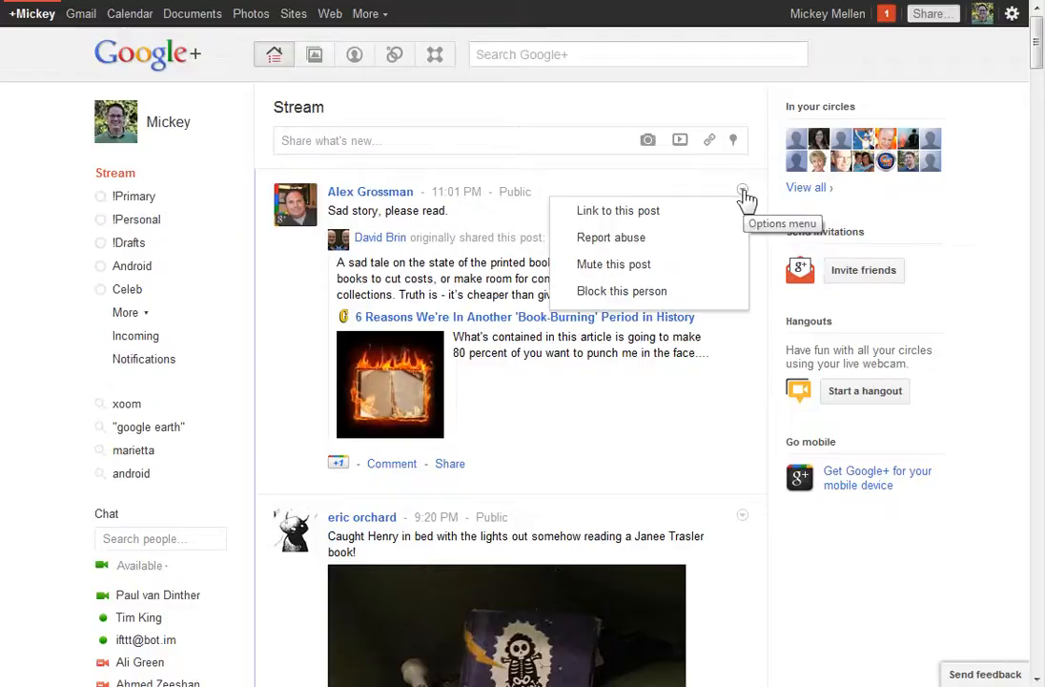
mouse_move(630, 240)
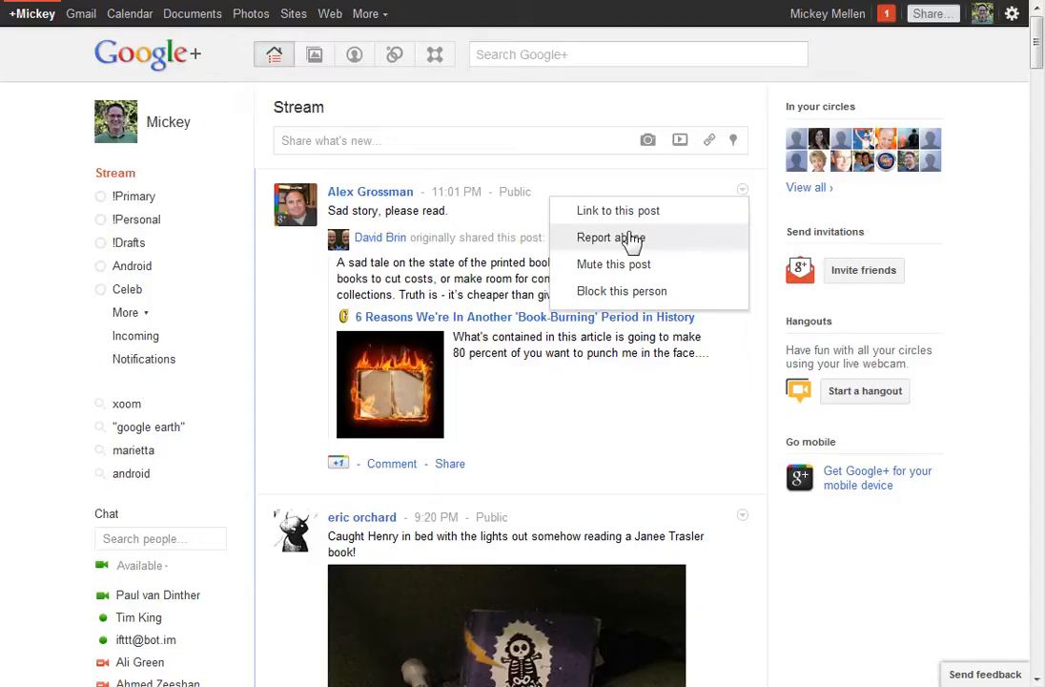
mouse_move(671, 252)
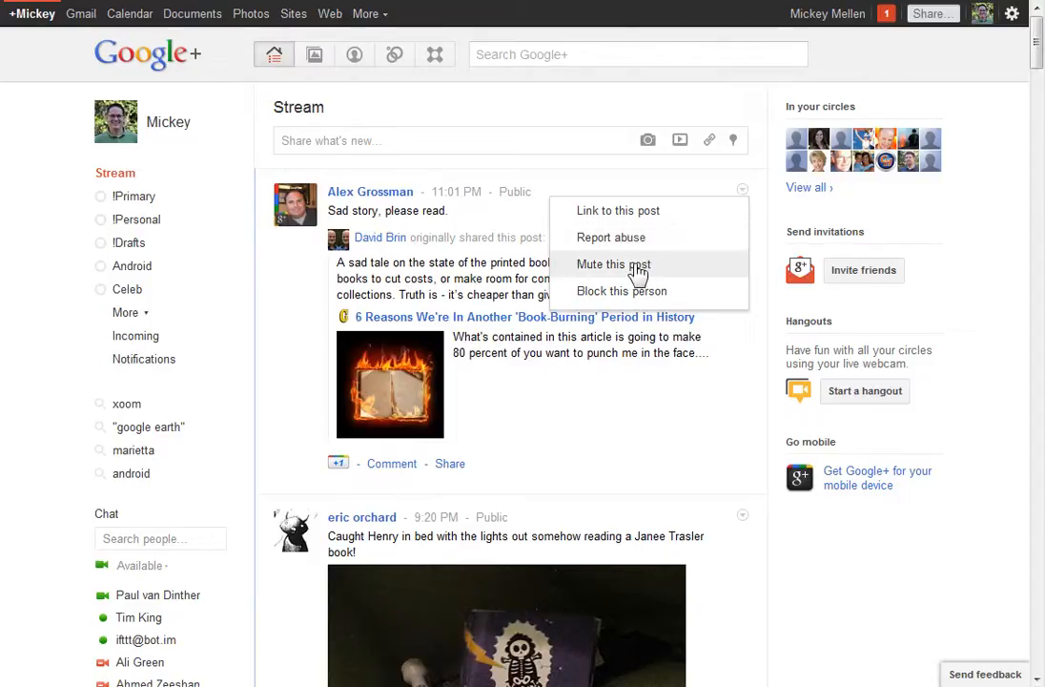
mouse_move(633, 271)
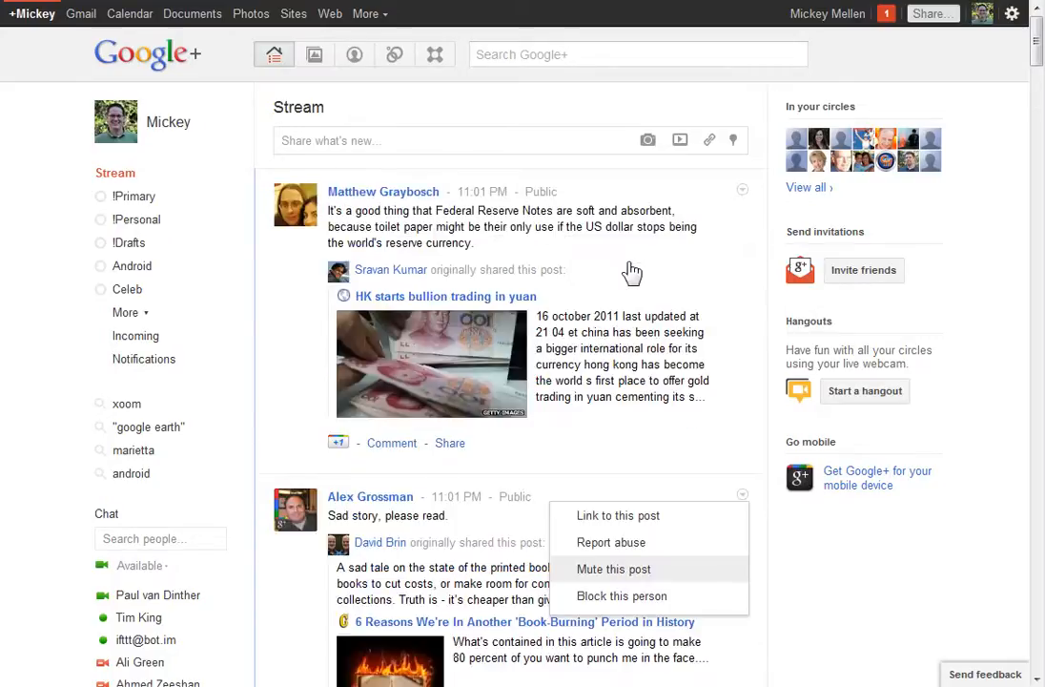
scroll("down", 3)
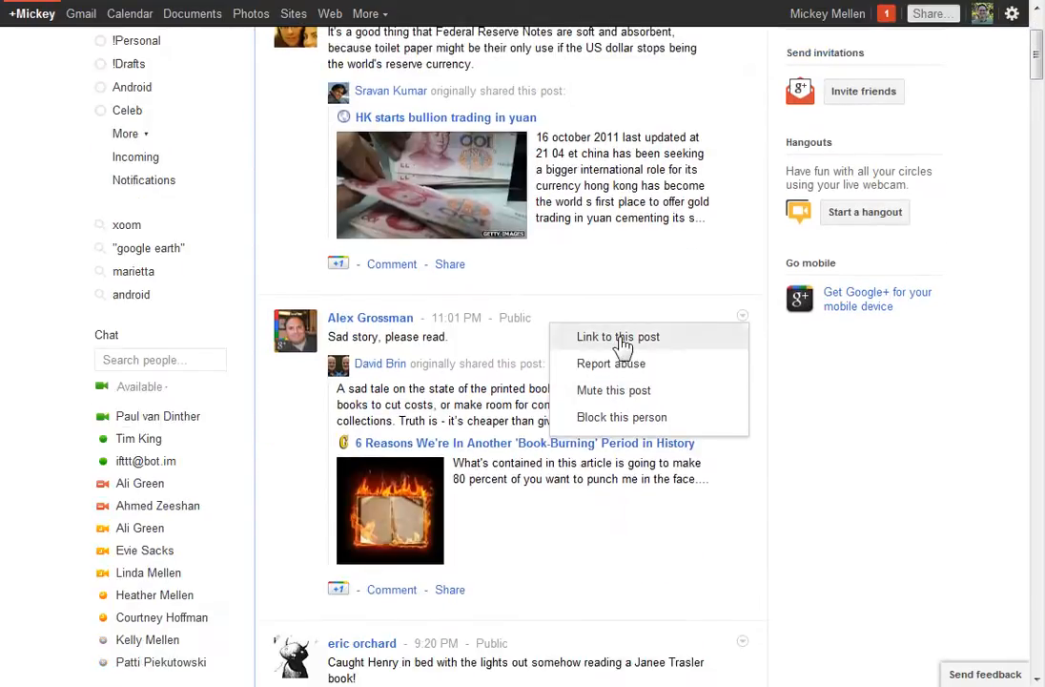
mouse_move(622, 420)
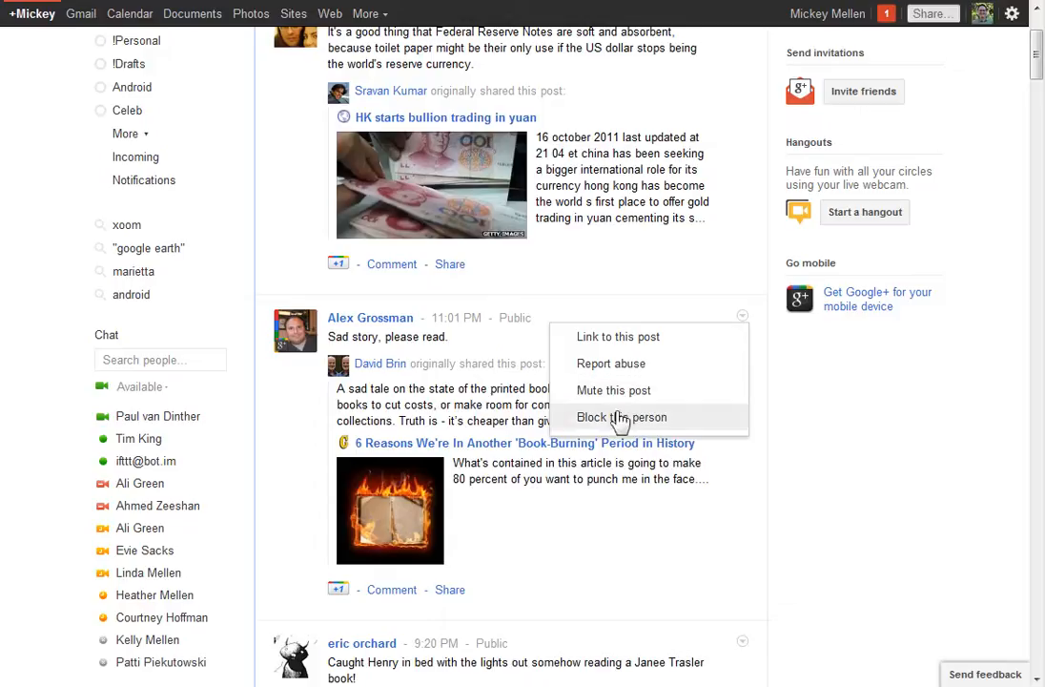
mouse_move(626, 423)
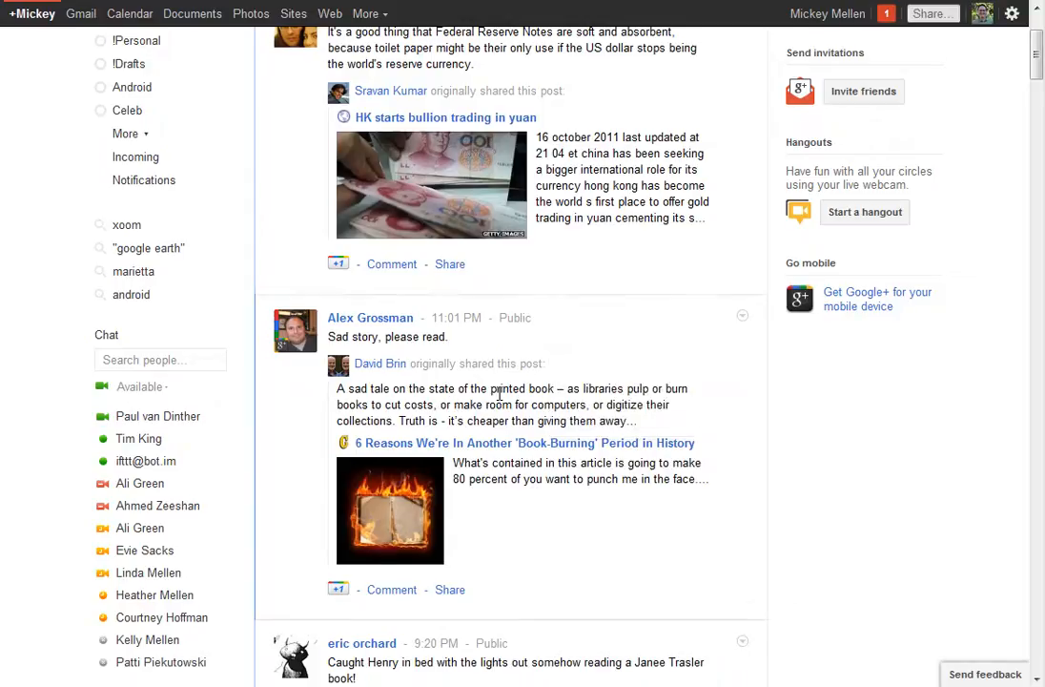
mouse_move(370, 317)
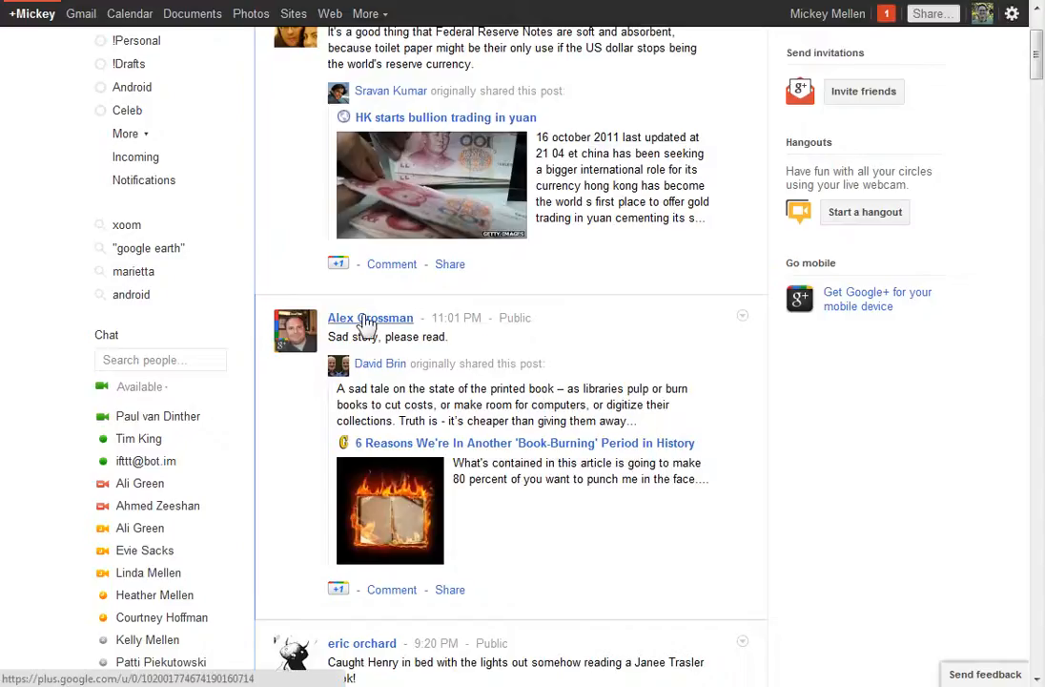
left_click(370, 317)
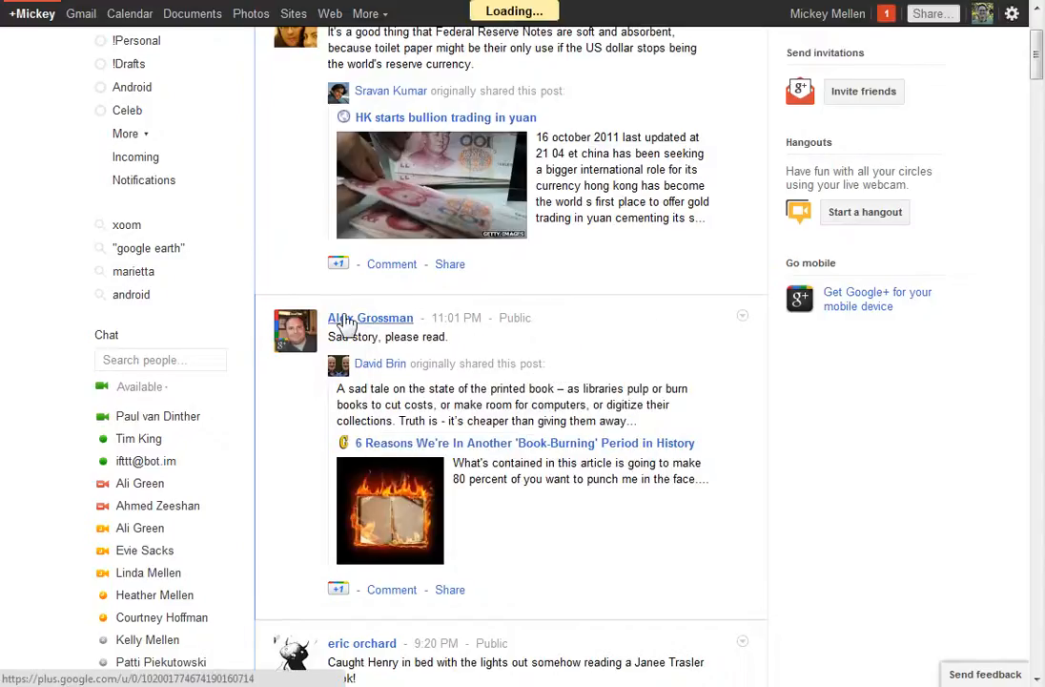
left_click(370, 317)
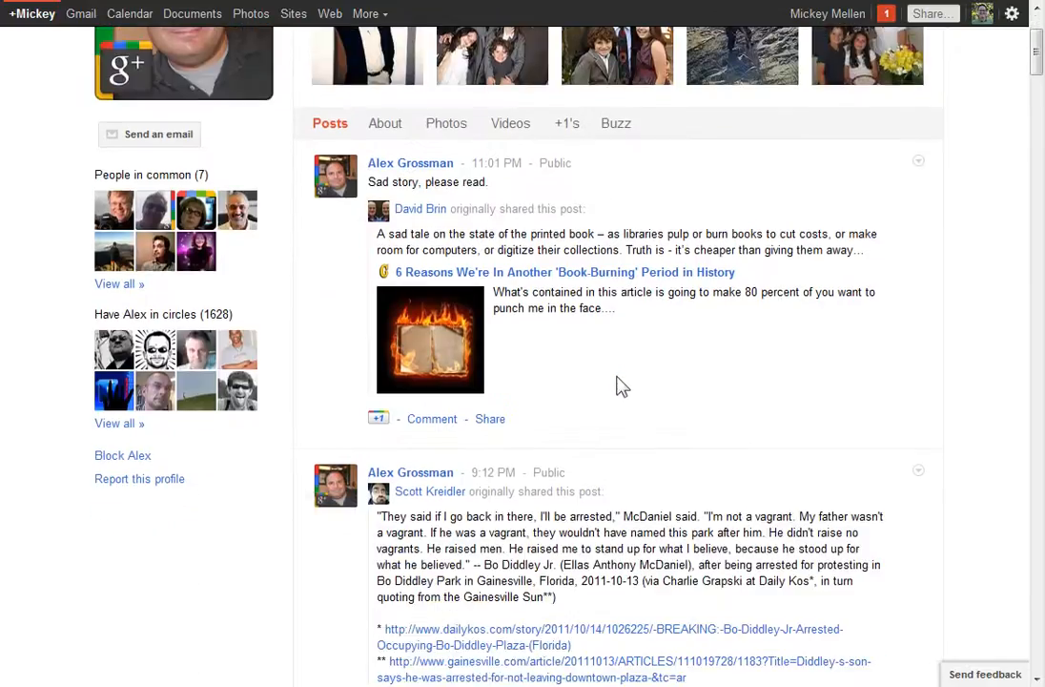
mouse_move(122, 456)
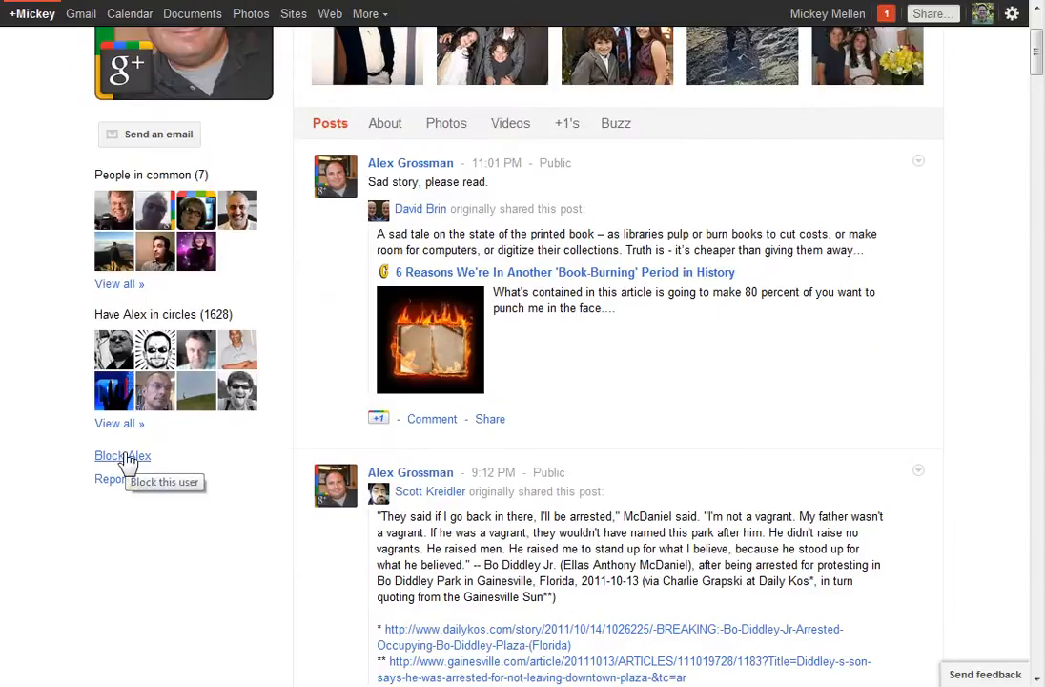
mouse_move(139, 479)
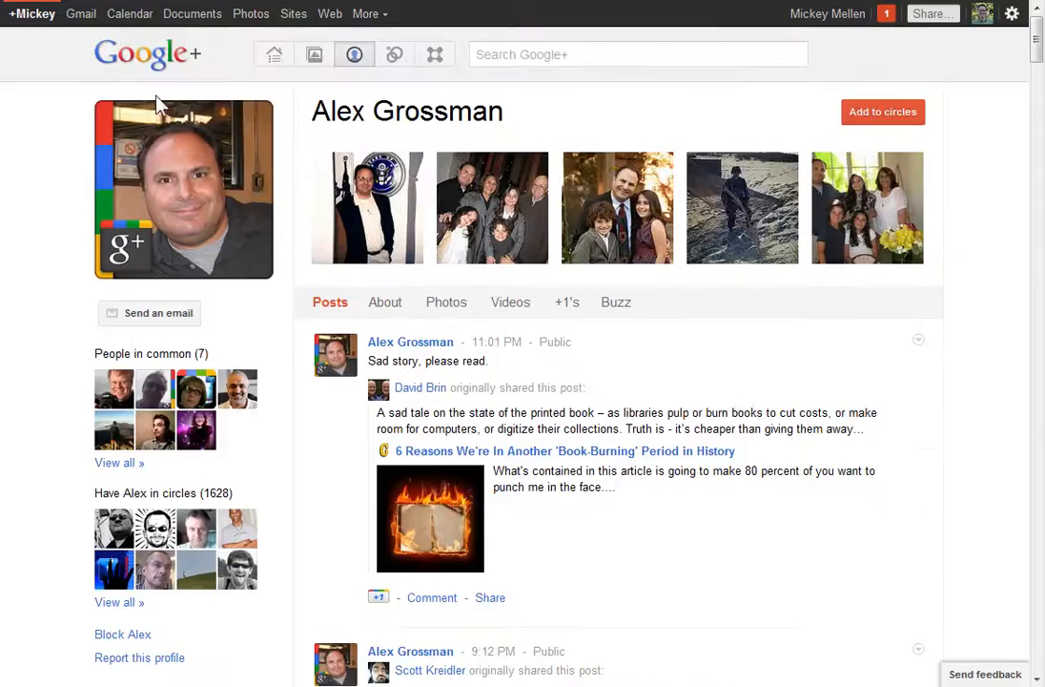
Step: Go to Mickey Mellen's own profile and bring up a comment's remove/report options
left_click(275, 53)
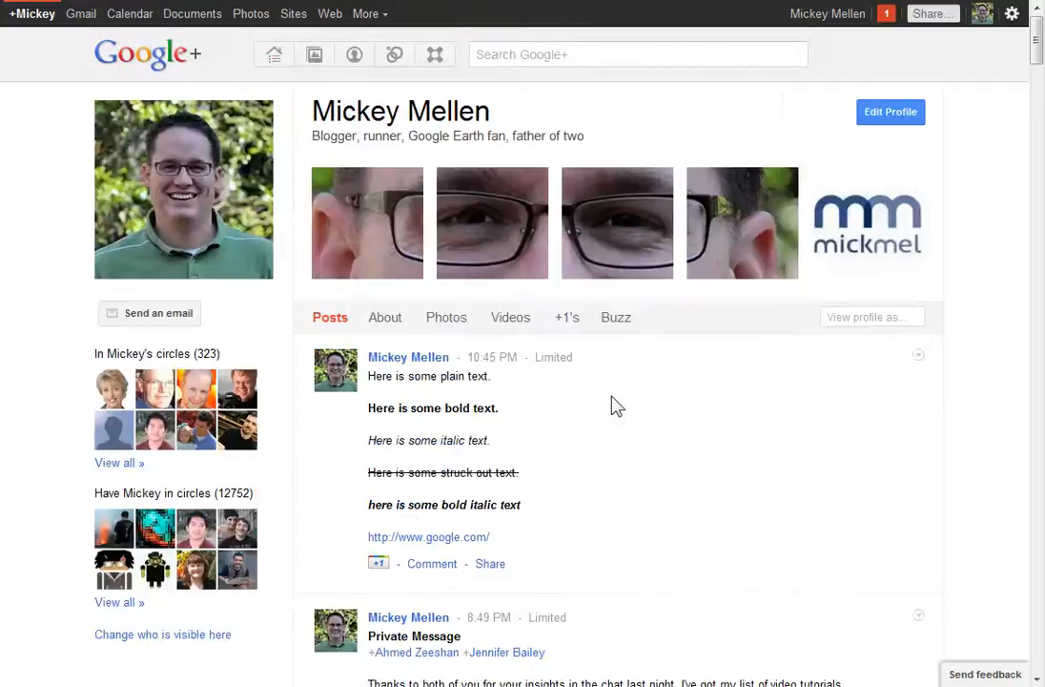
scroll("down", 3)
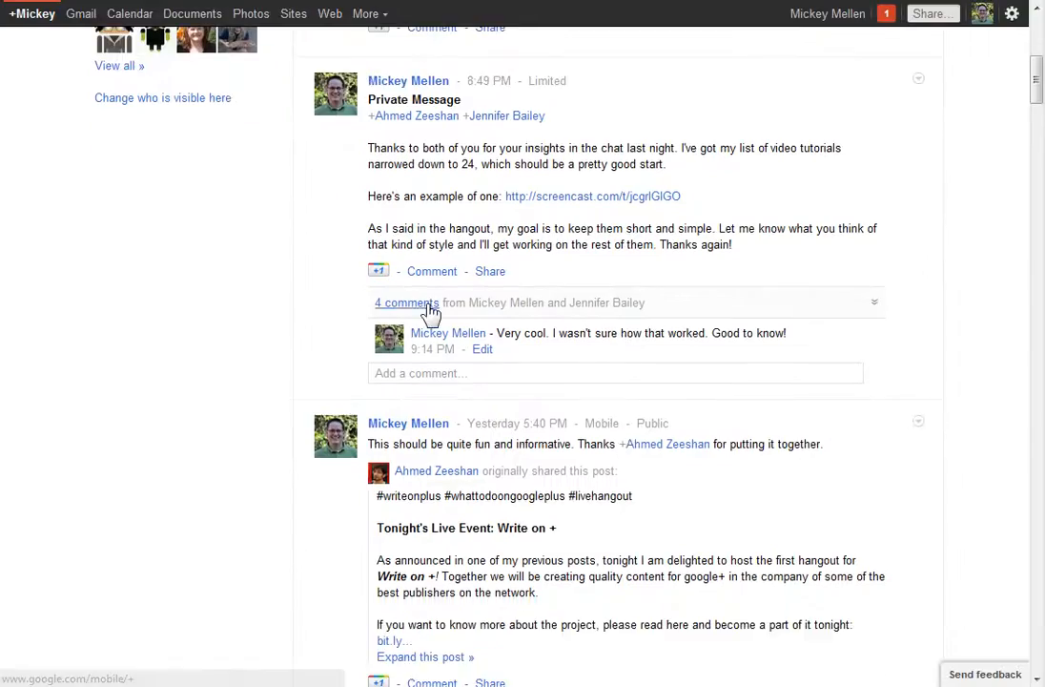
scroll("down", 3)
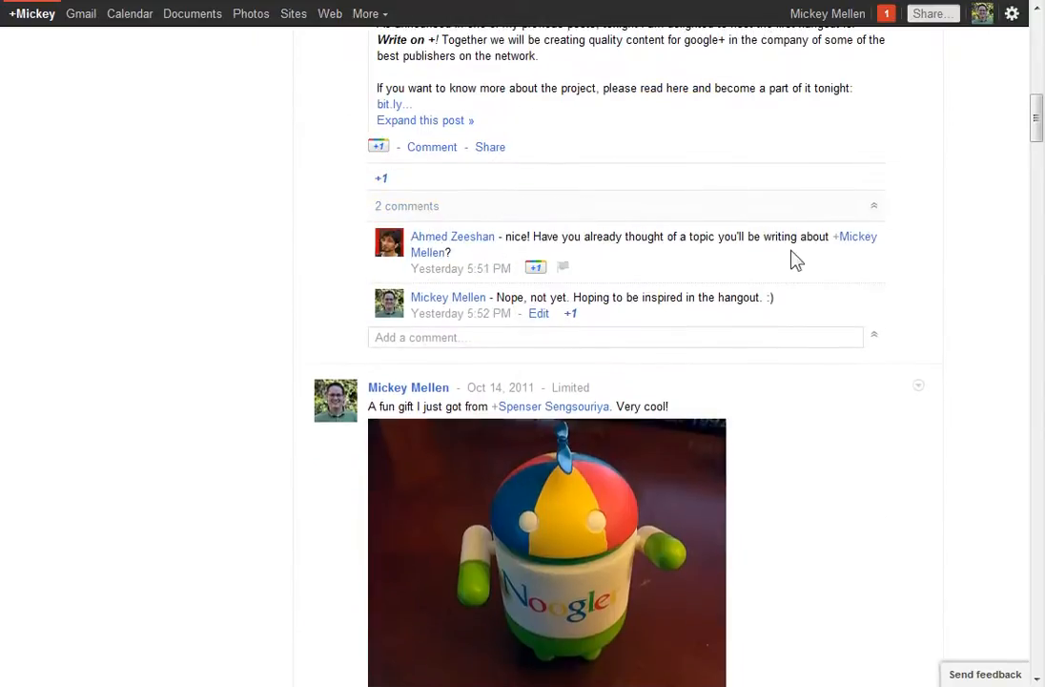
scroll("down", 3)
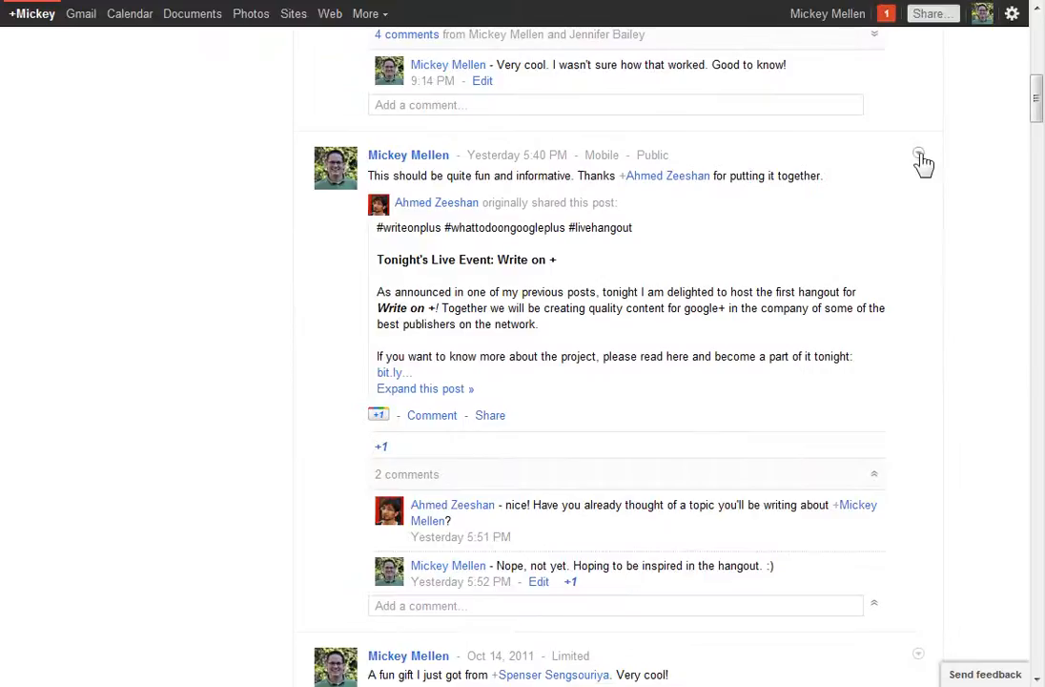
left_click(919, 153)
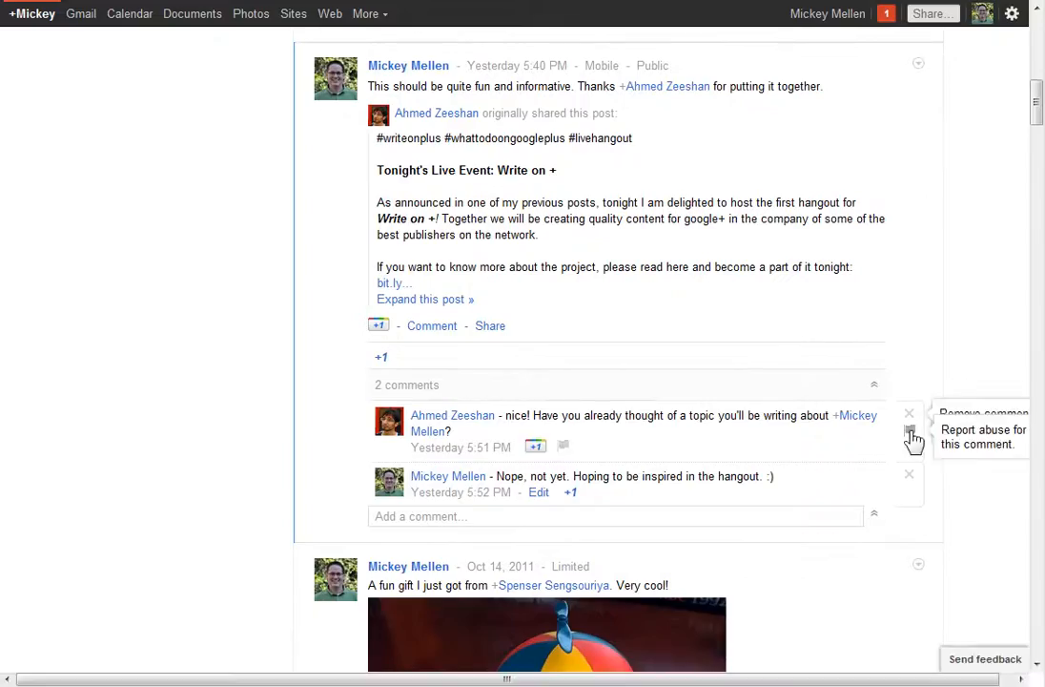
mouse_move(908, 419)
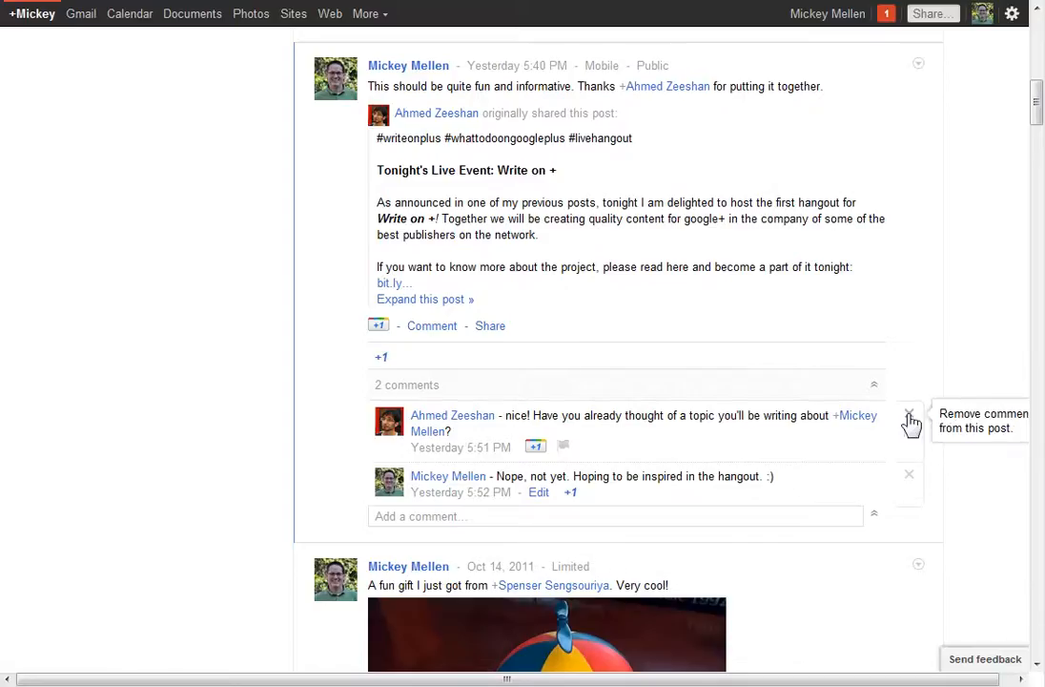
mouse_move(915, 524)
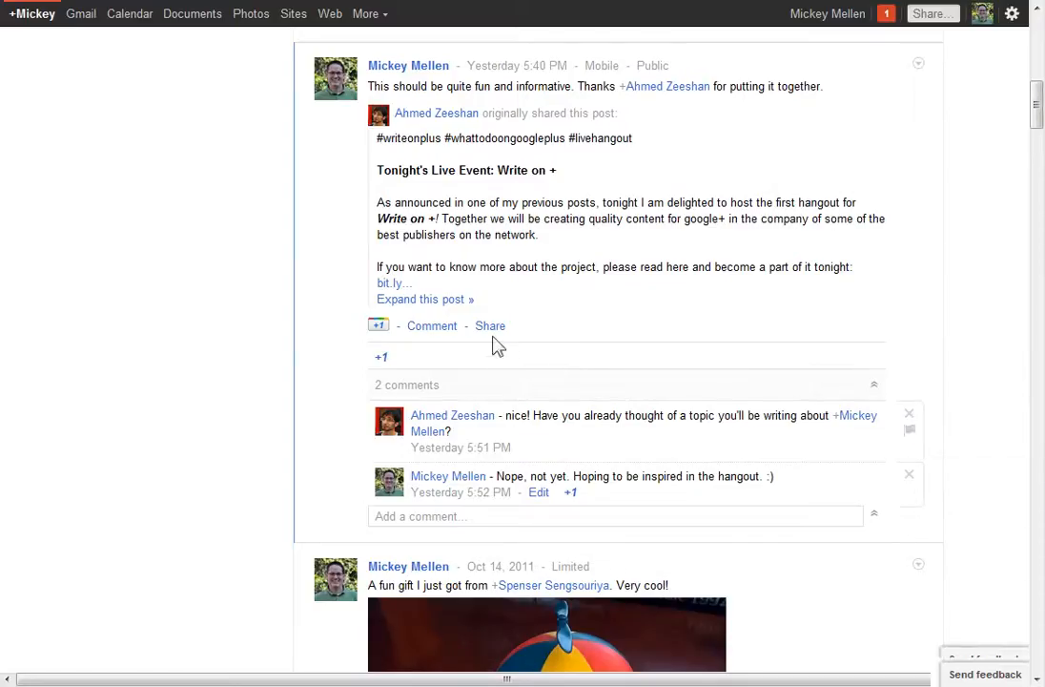
mouse_move(200, 347)
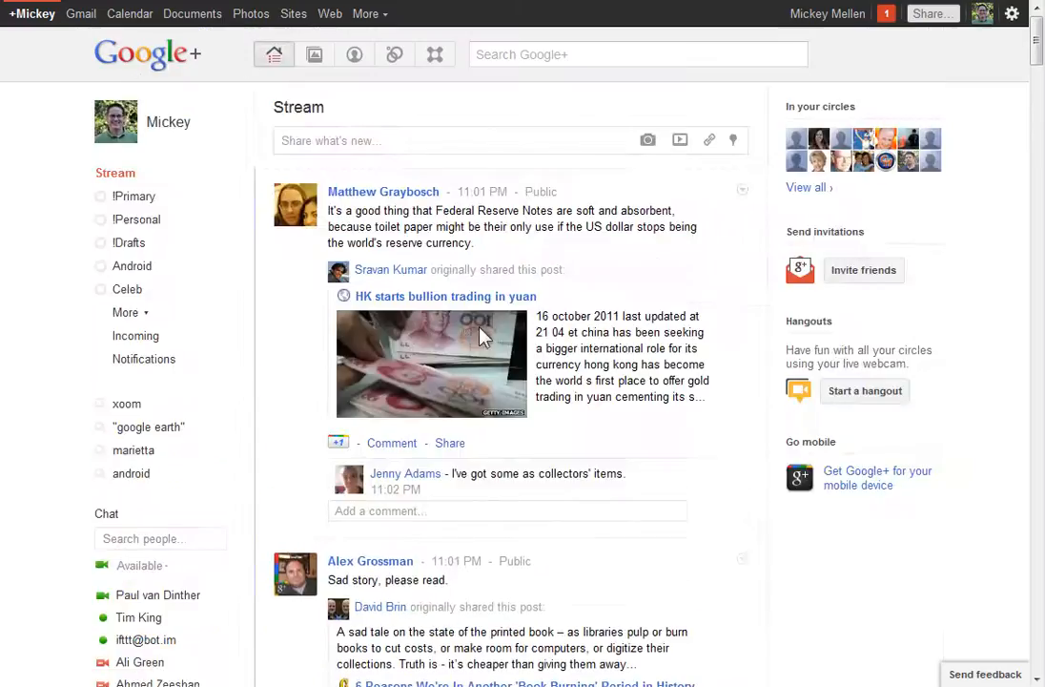
scroll("down", 3)
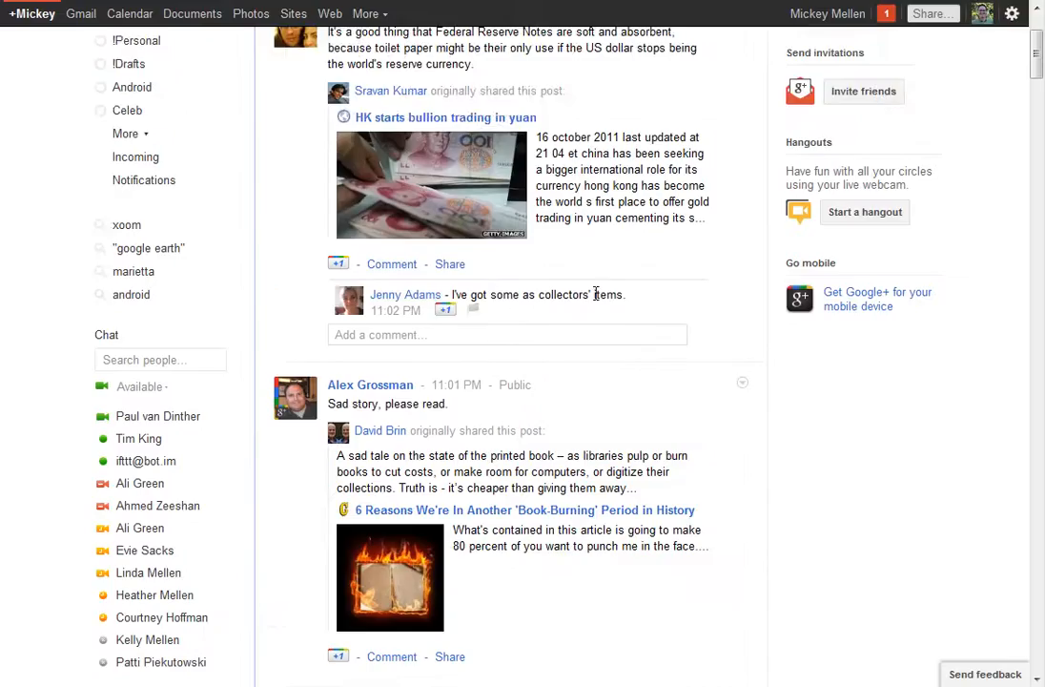
mouse_move(446, 309)
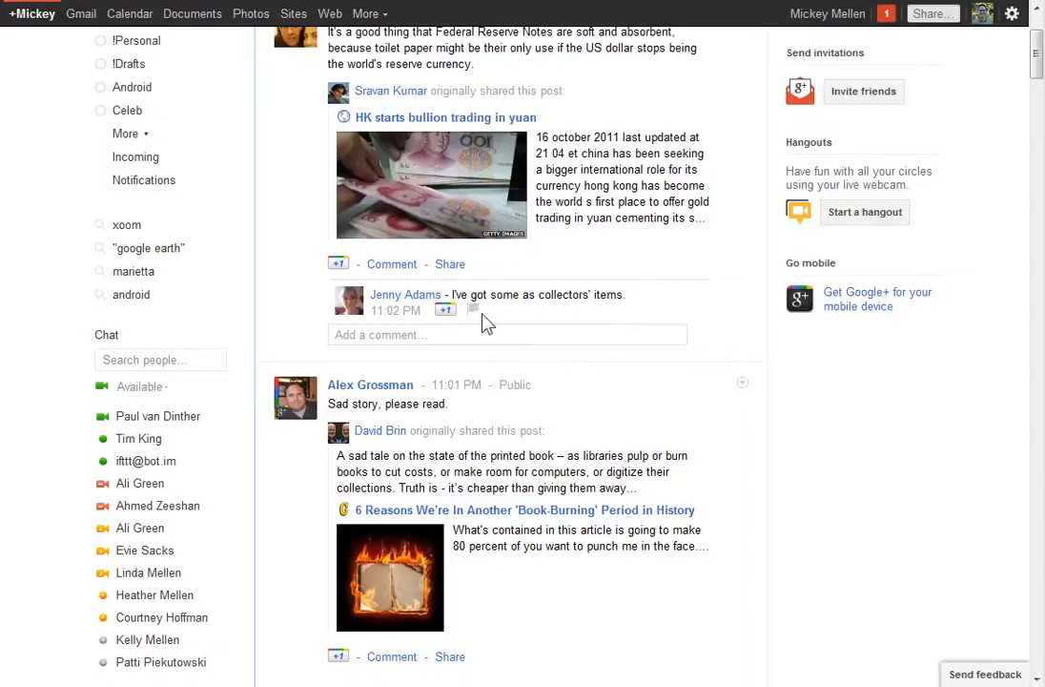
mouse_move(473, 309)
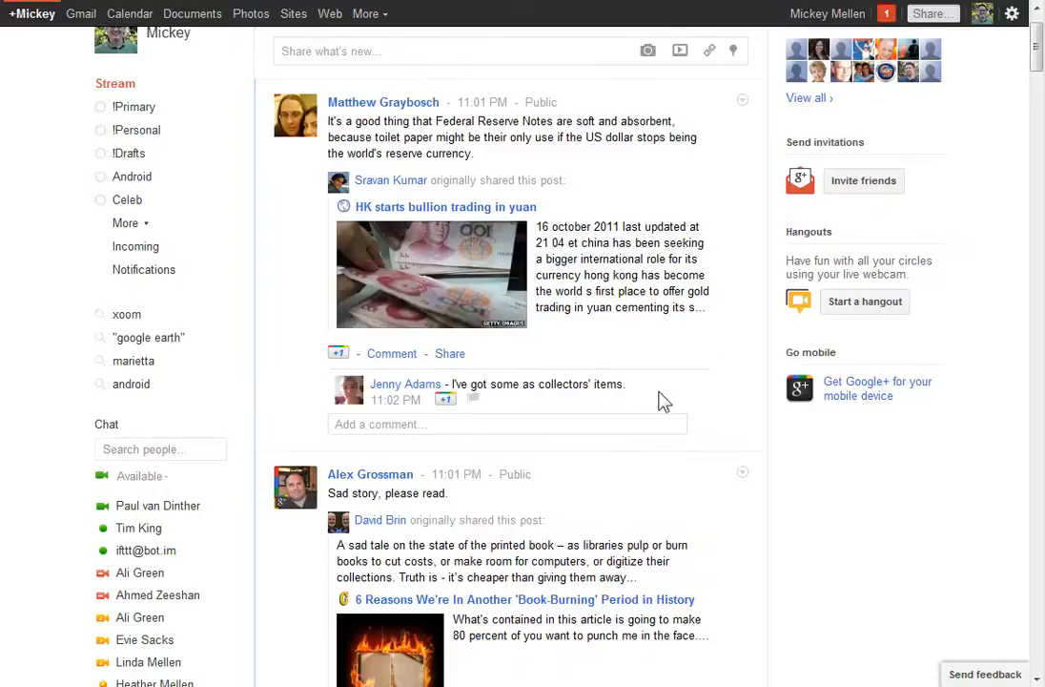
mouse_move(410, 400)
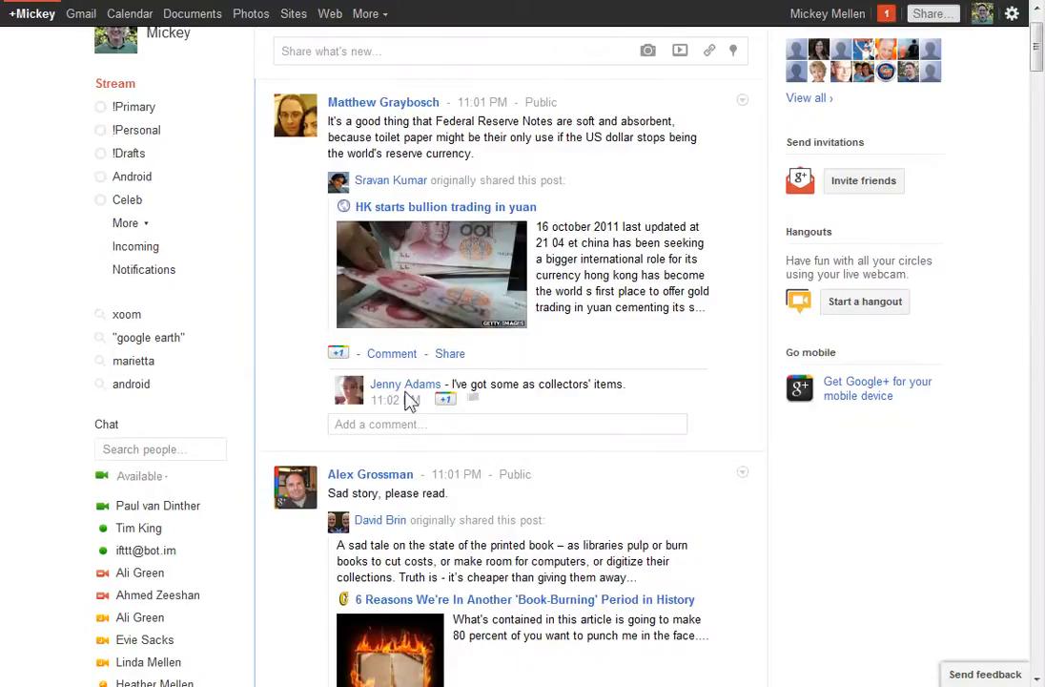
mouse_move(404, 383)
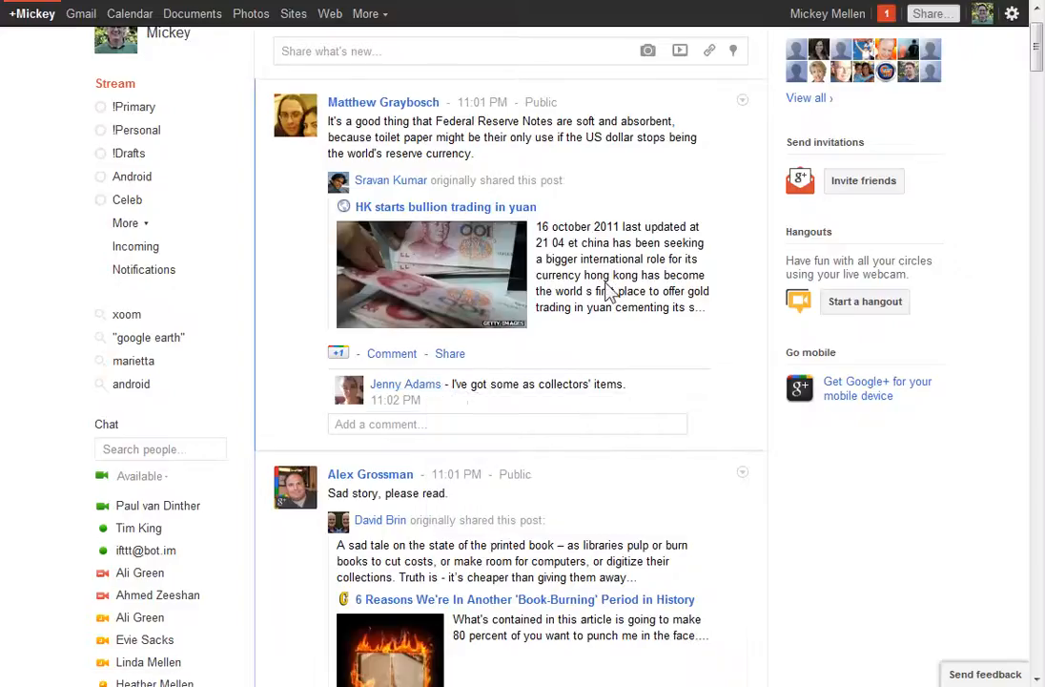
mouse_move(620, 286)
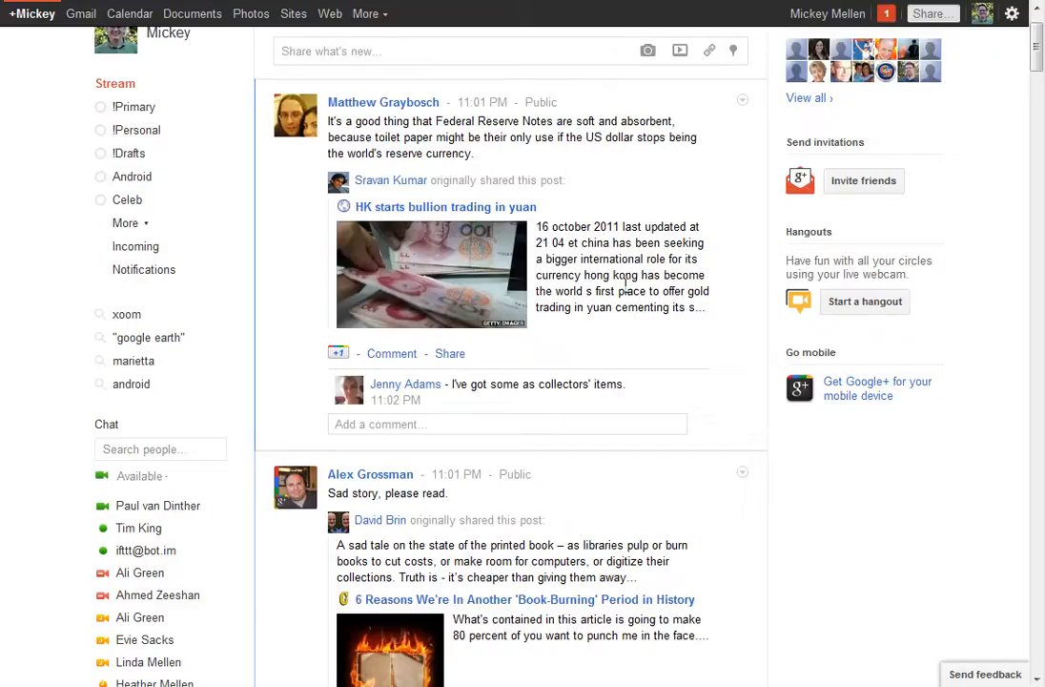
mouse_move(691, 346)
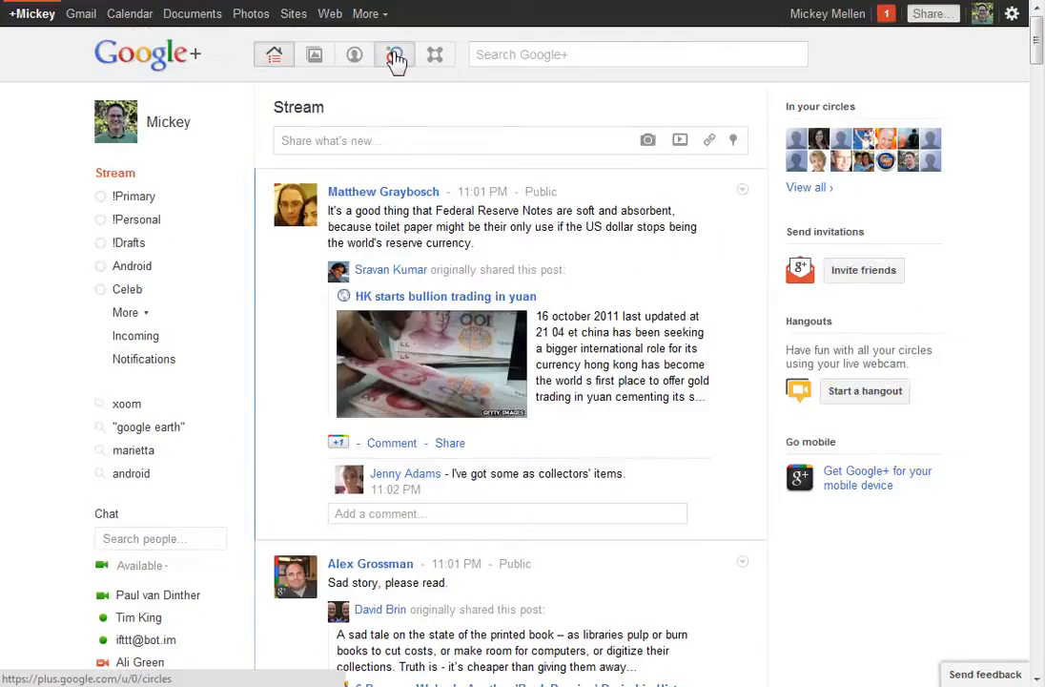
Step: Show the Circles page's More actions menu offering View blocked
left_click(393, 53)
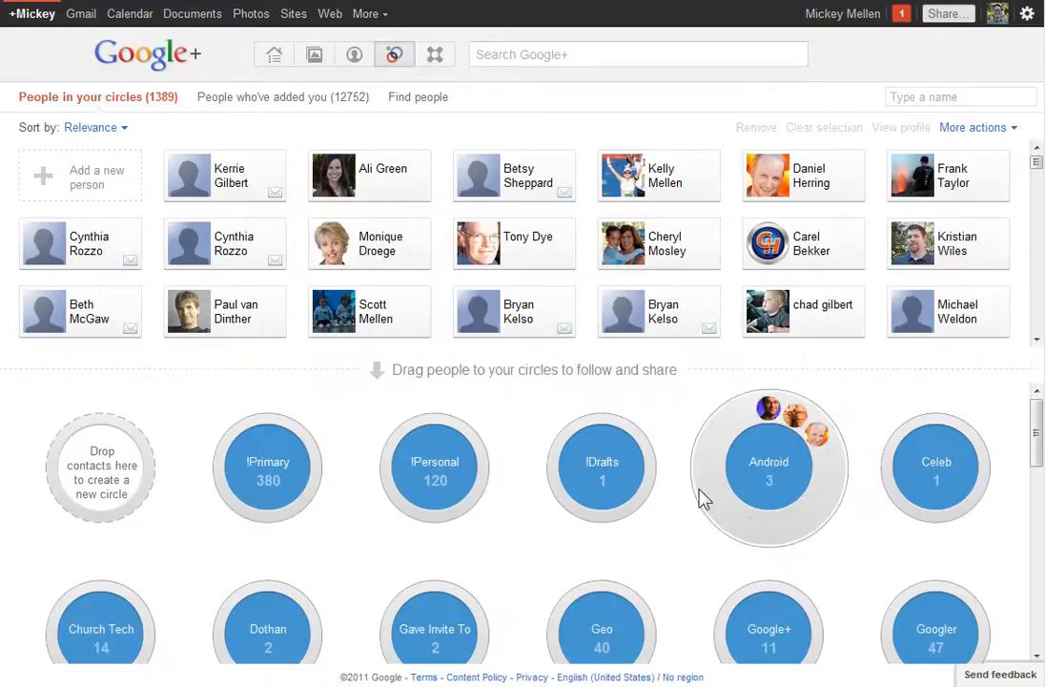
mouse_move(708, 572)
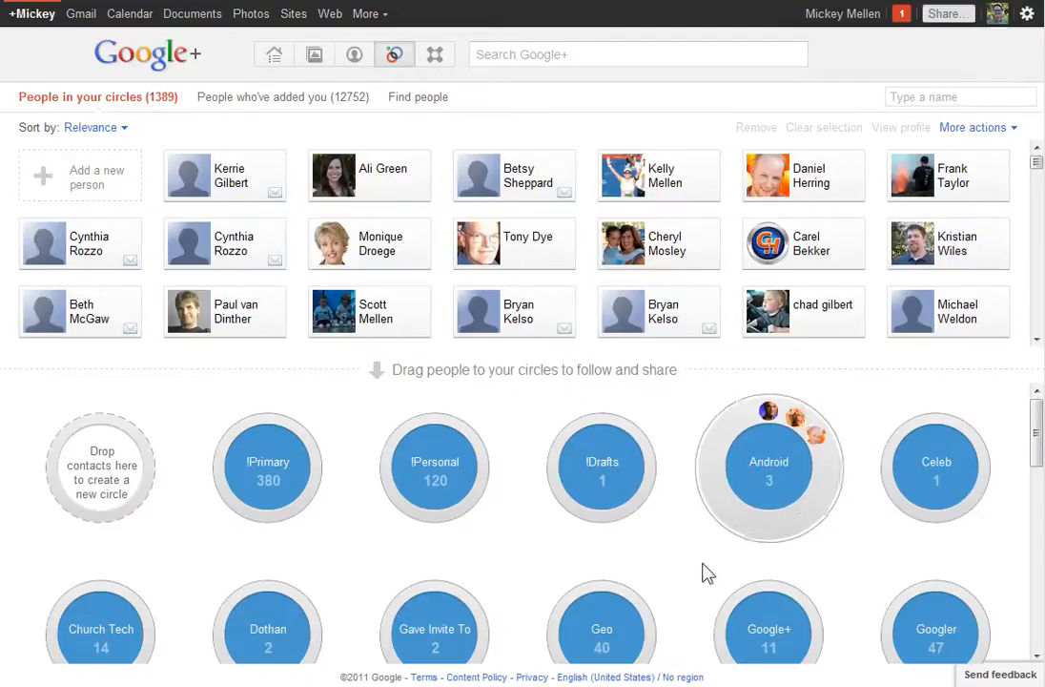
mouse_move(212, 164)
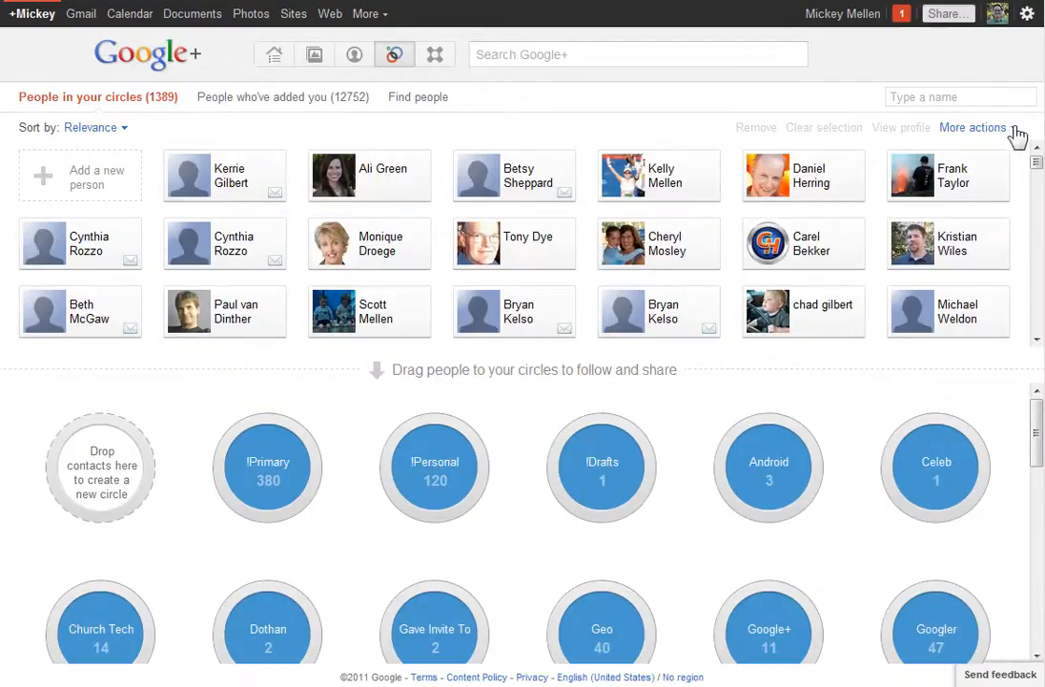
left_click(973, 126)
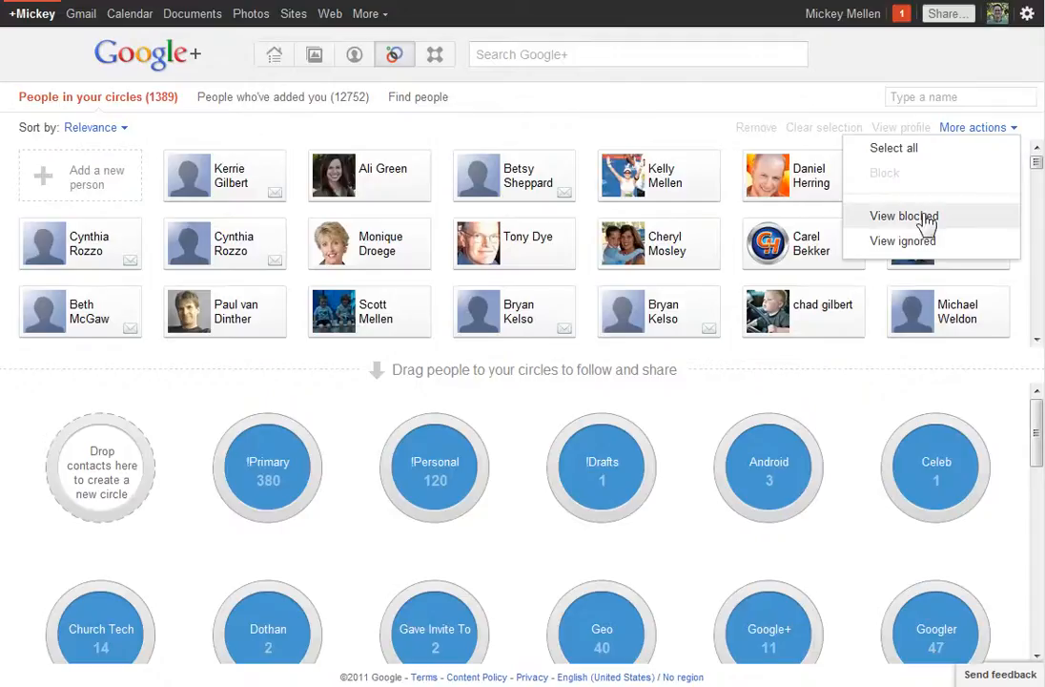
Step: View the Blocked list, unblock one person, and return to the Stream
left_click(904, 216)
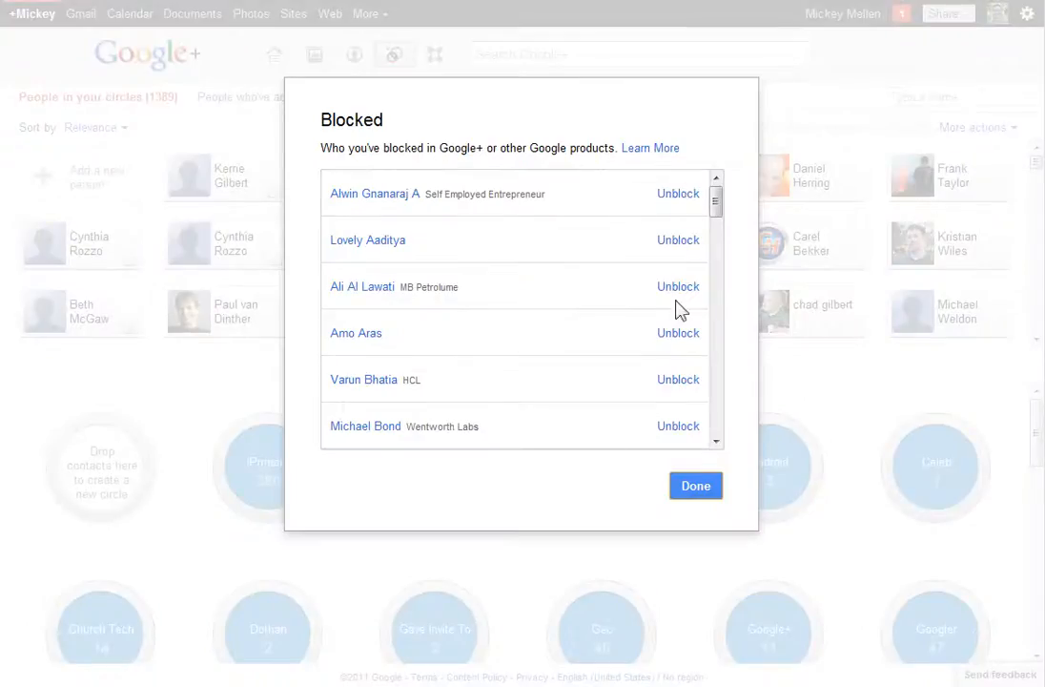
scroll("down", 3)
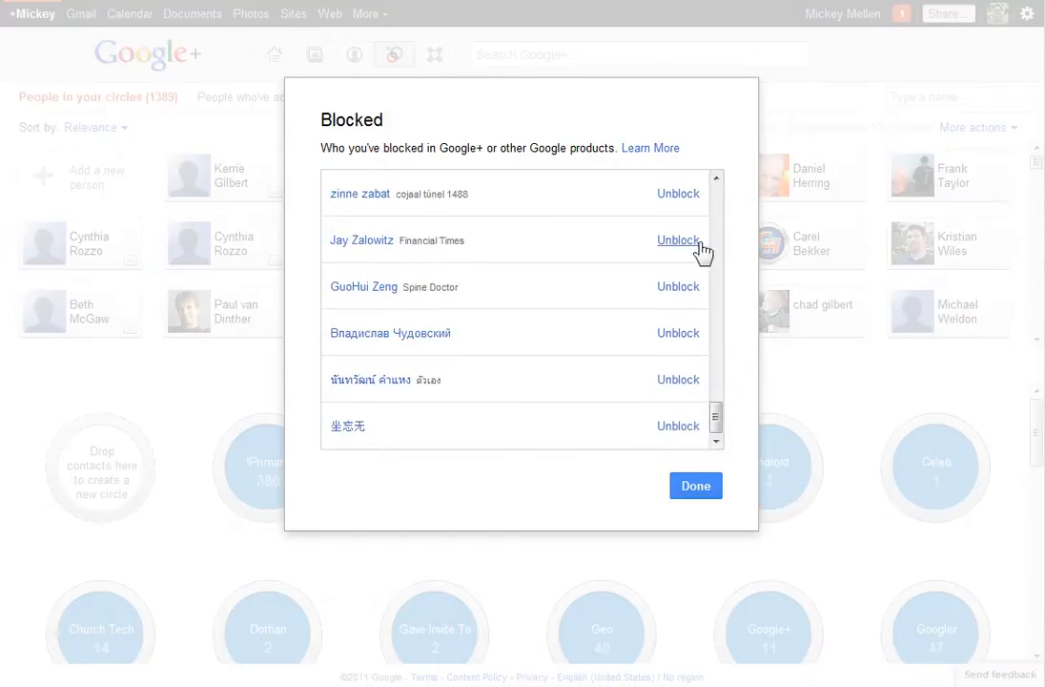
left_click(694, 486)
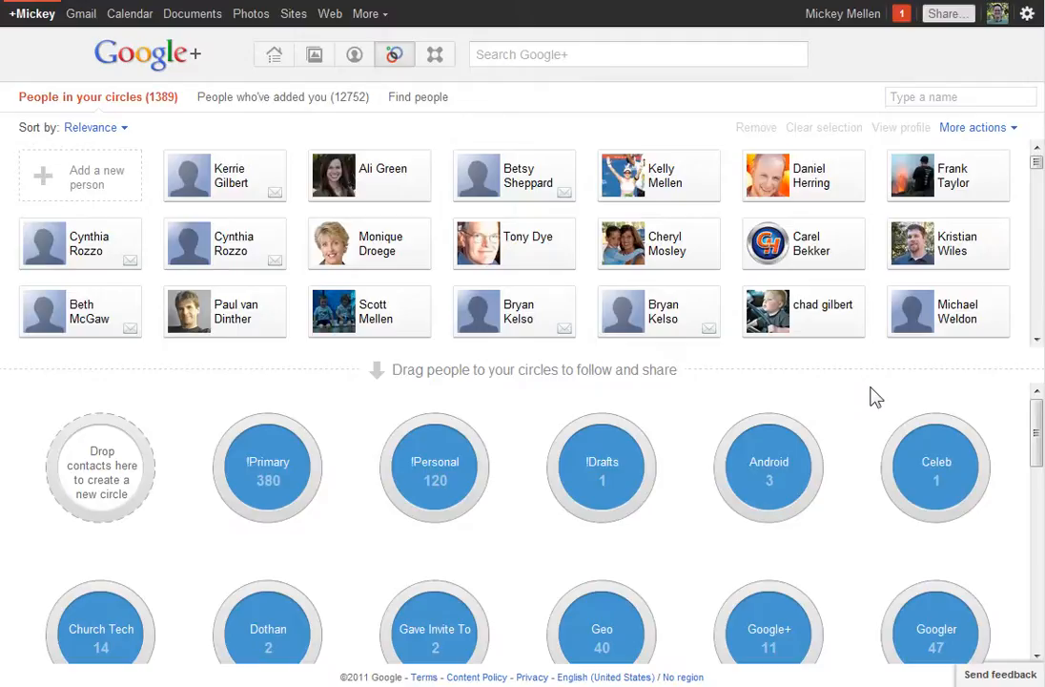
left_click(275, 54)
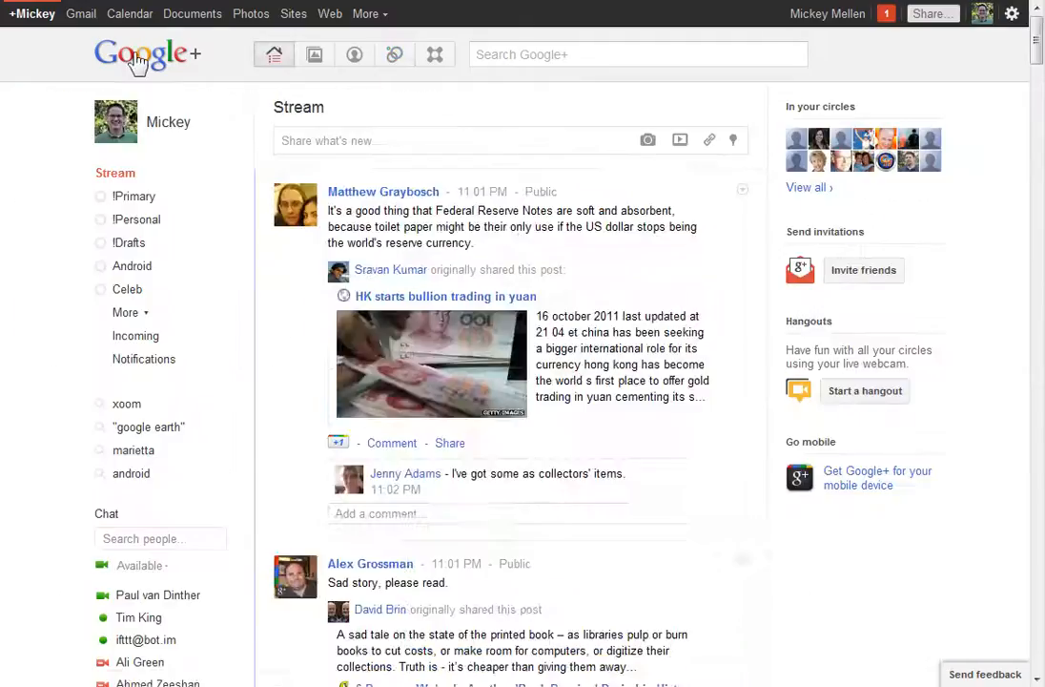